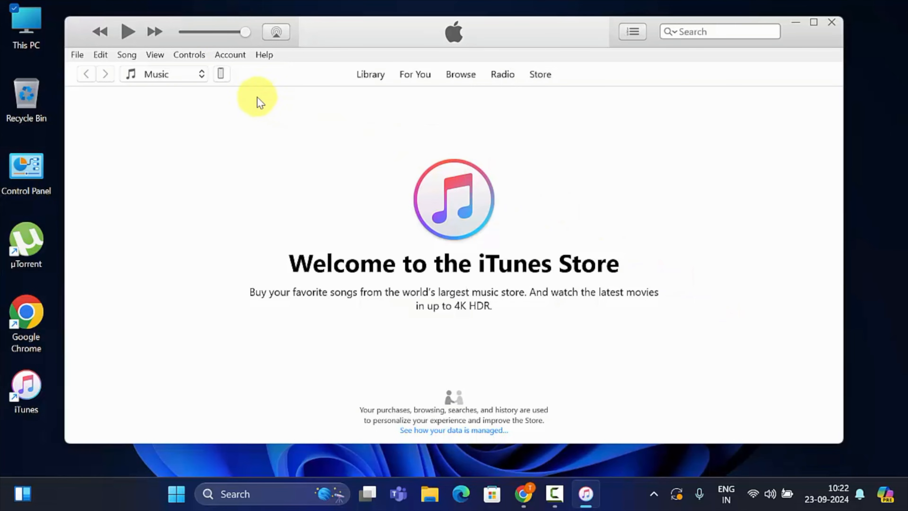
Show the connected iPhone 14 Pro Max's Summary page reporting iOS 18.0, up to date.
click(221, 74)
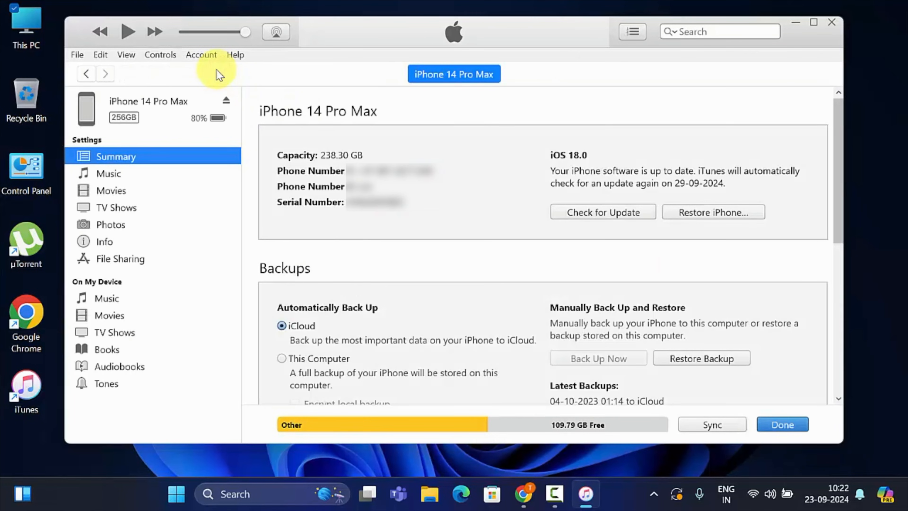
mouse_move(606, 174)
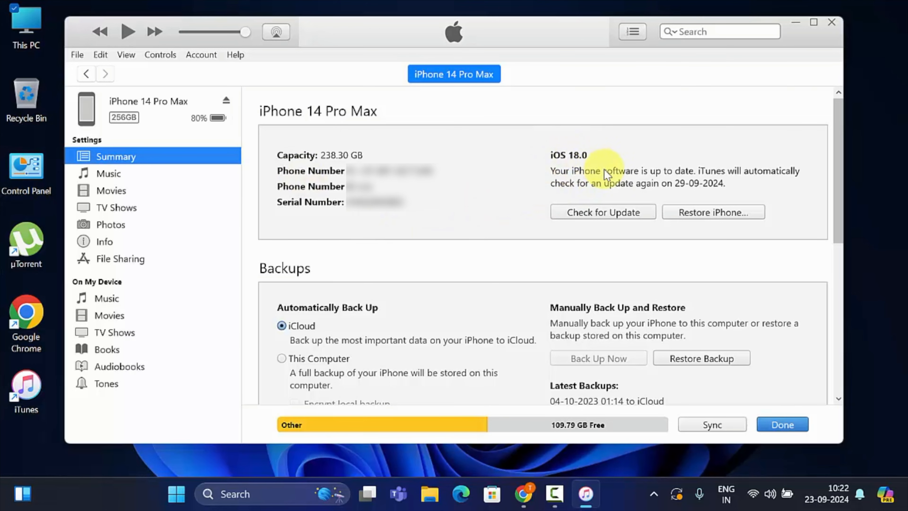